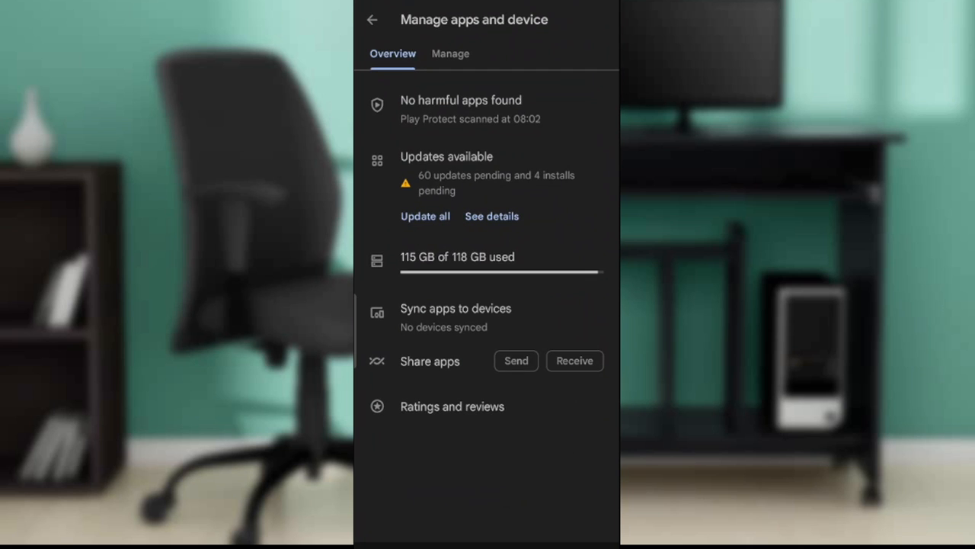
- Leave Manage apps and device and land on the Play Store Apps home page
click(372, 19)
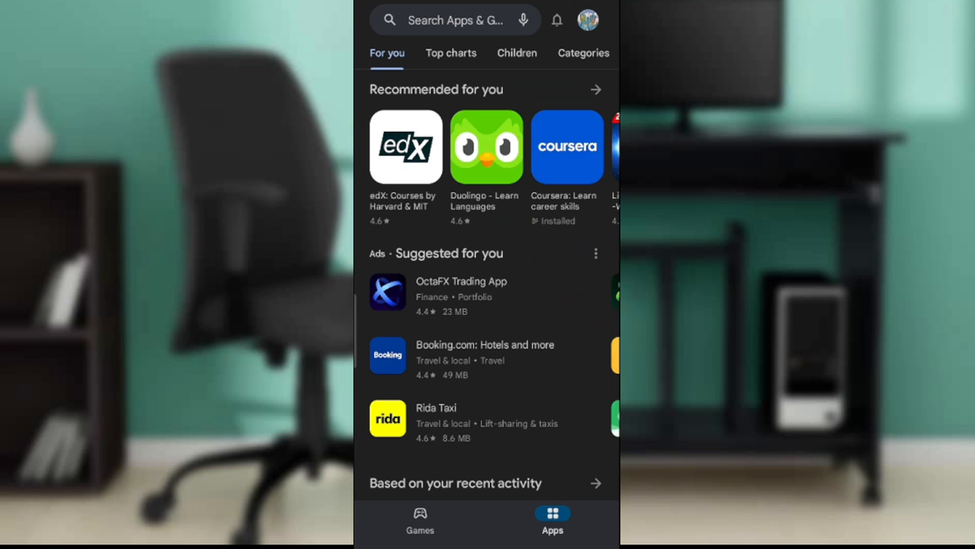
- Leave the Play Store for a Google search on transferring Google Play game data to another account
click(588, 20)
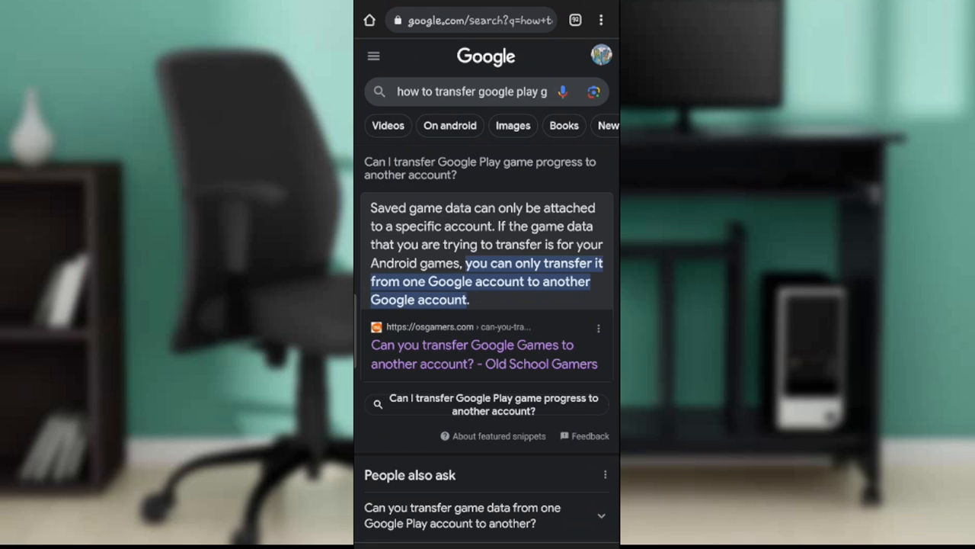
- Read the Old School Gamers article's sections on transferring game progress and restoring Play purchases
click(471, 353)
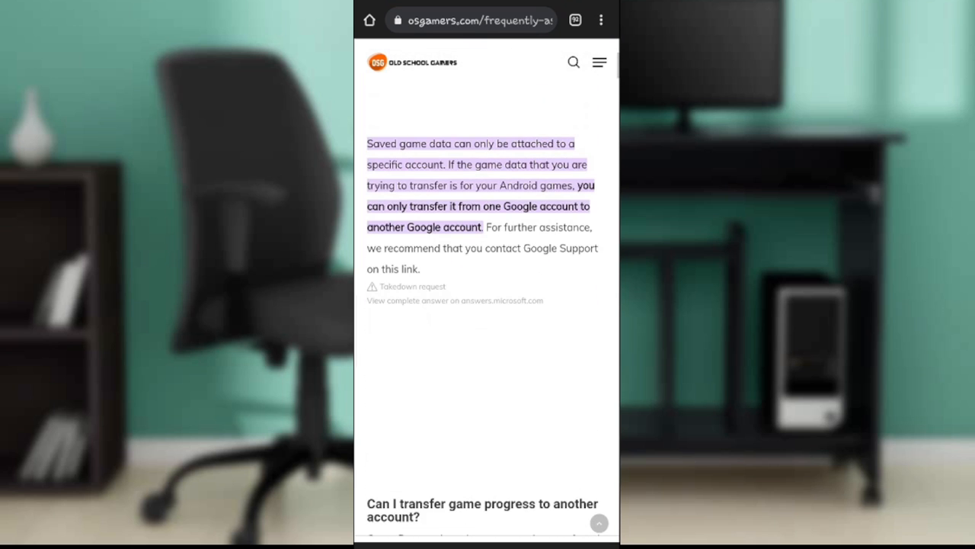
scroll(down, 3)
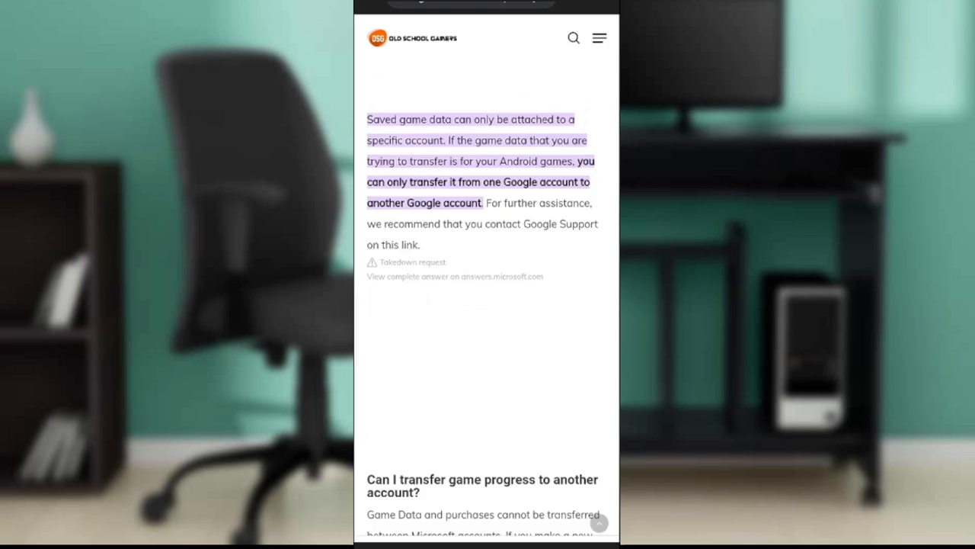
scroll(down, 3)
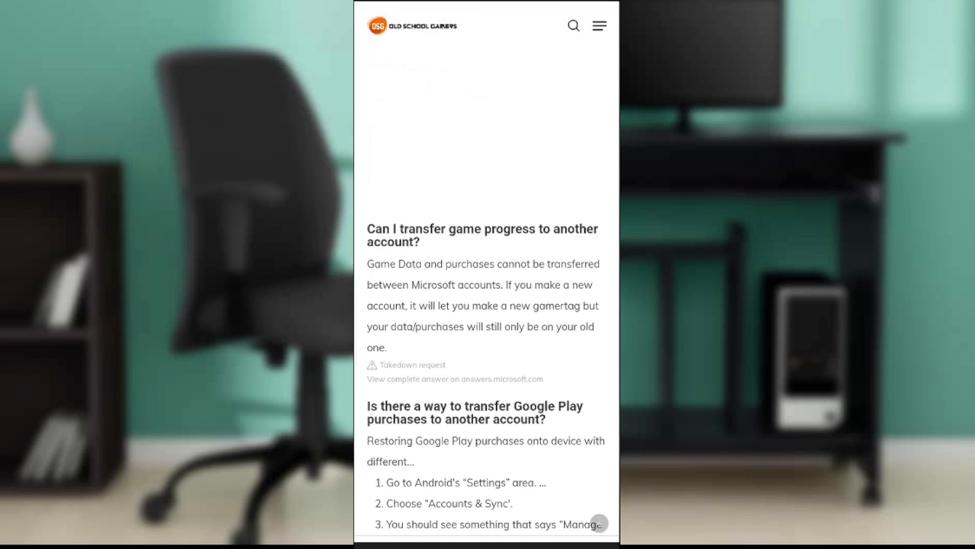
scroll(up, 3)
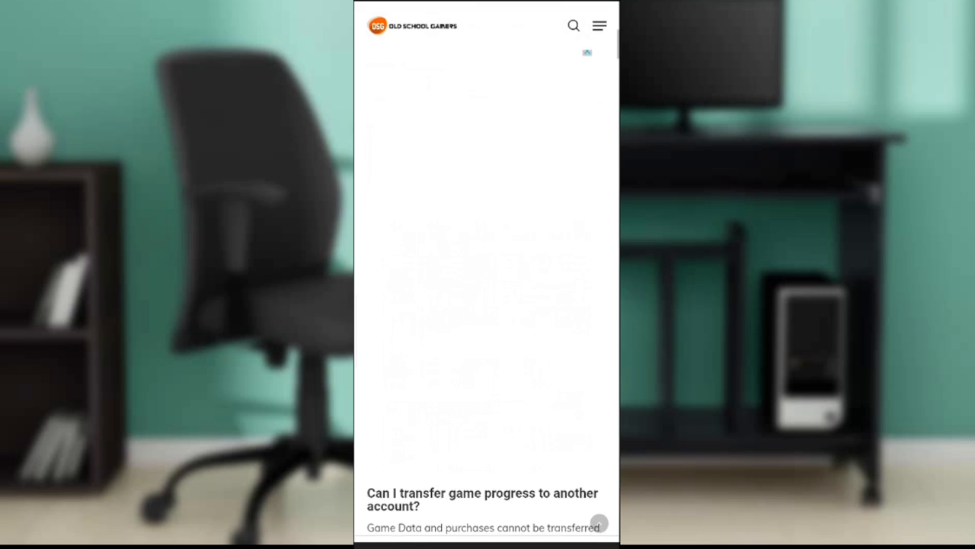
scroll(down, 3)
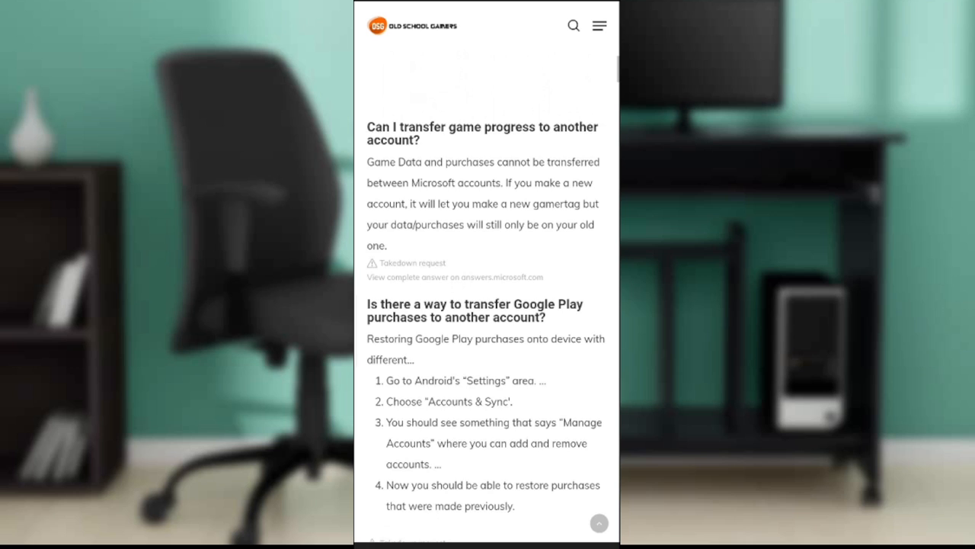
scroll(up, 3)
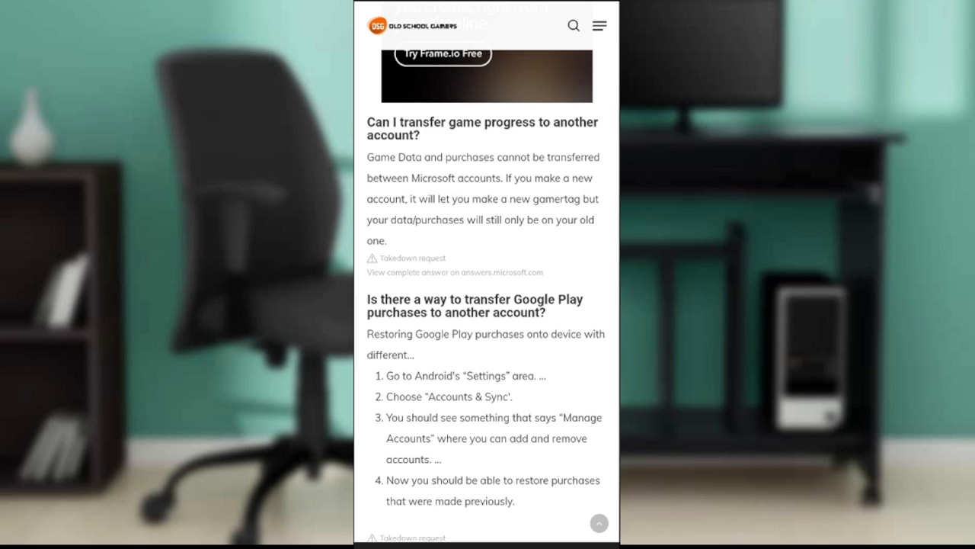
scroll(down, 3)
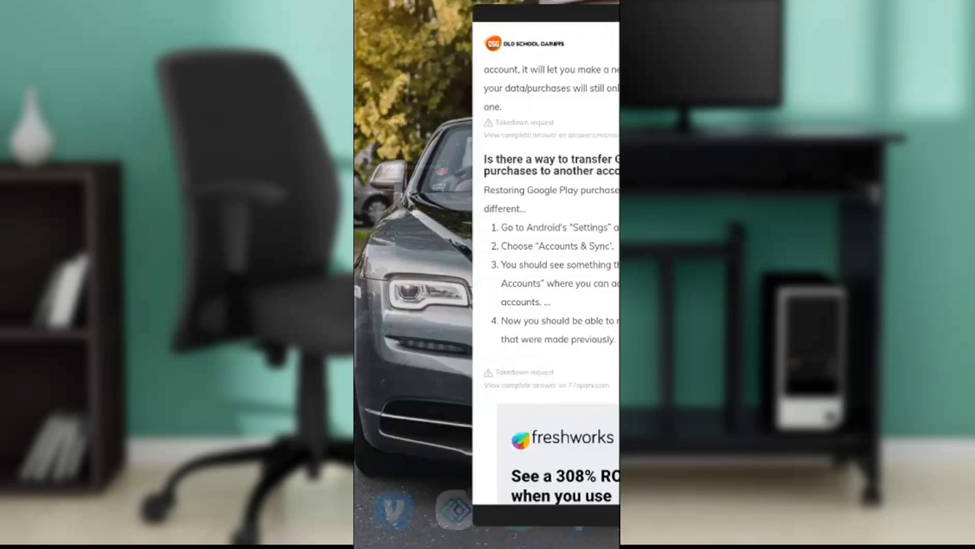
- From the Play Store account menu, choose Help and feedback
click(589, 20)
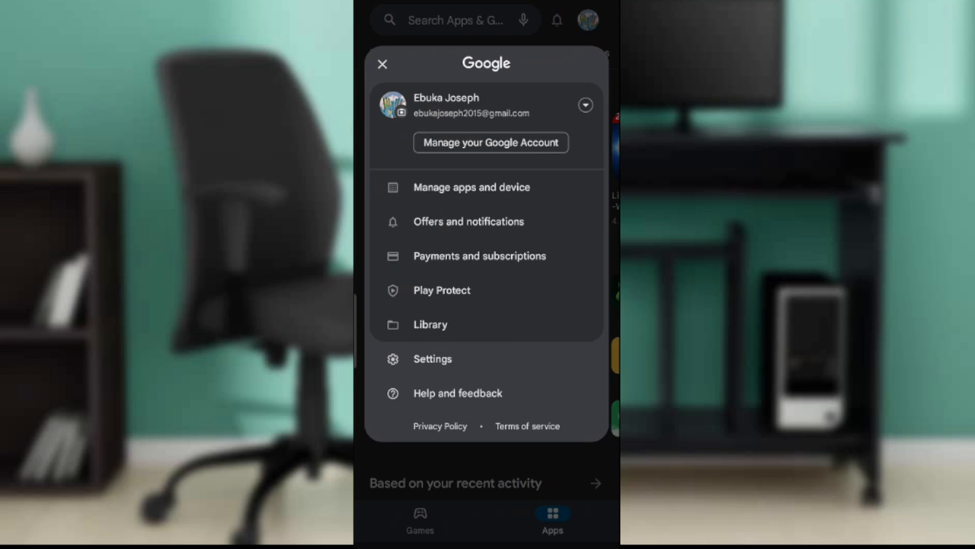
click(383, 64)
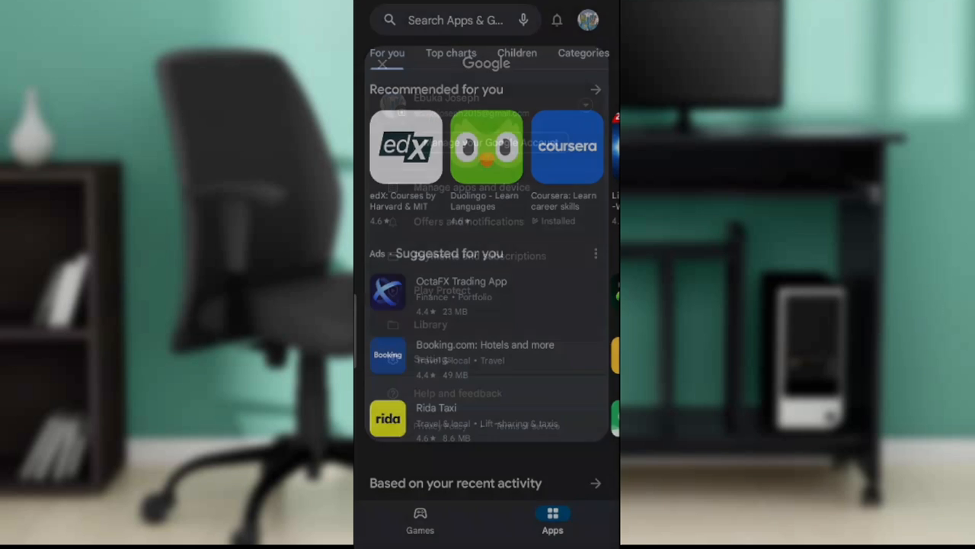